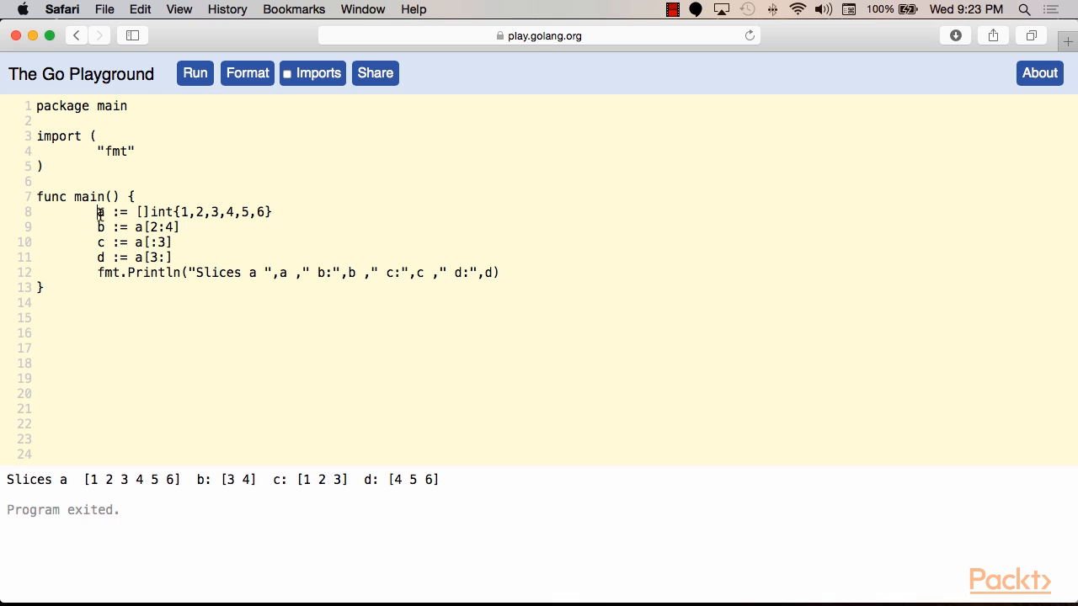
Run the program and highlight the printed capacity of b, 4, in the output
triple_click(168, 212)
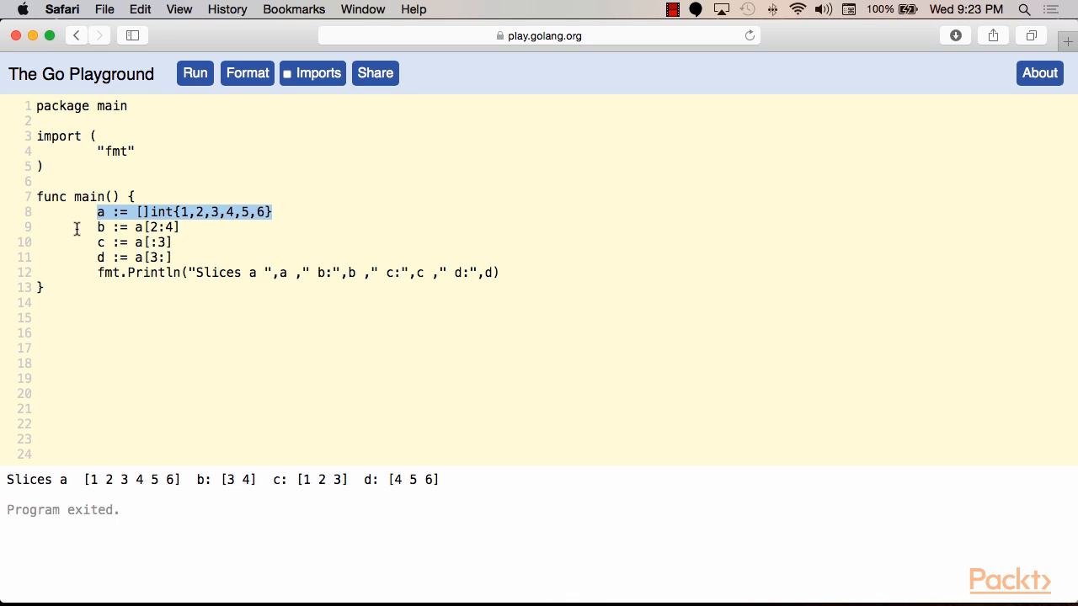
click(154, 226)
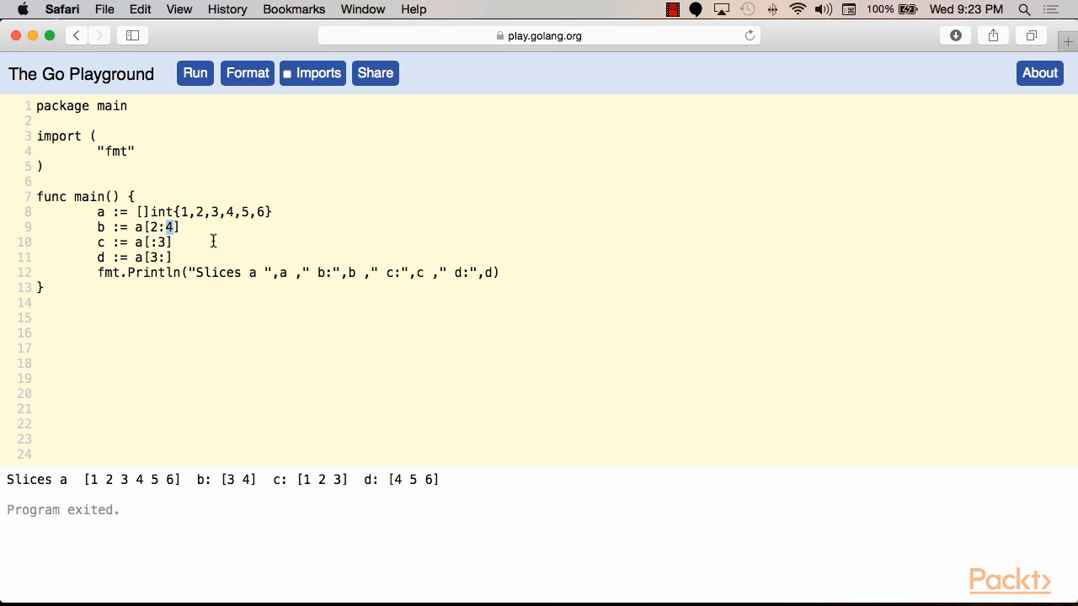
mouse_move(222, 235)
text(fmt.Println("Capacity of b: ", cap(b)))
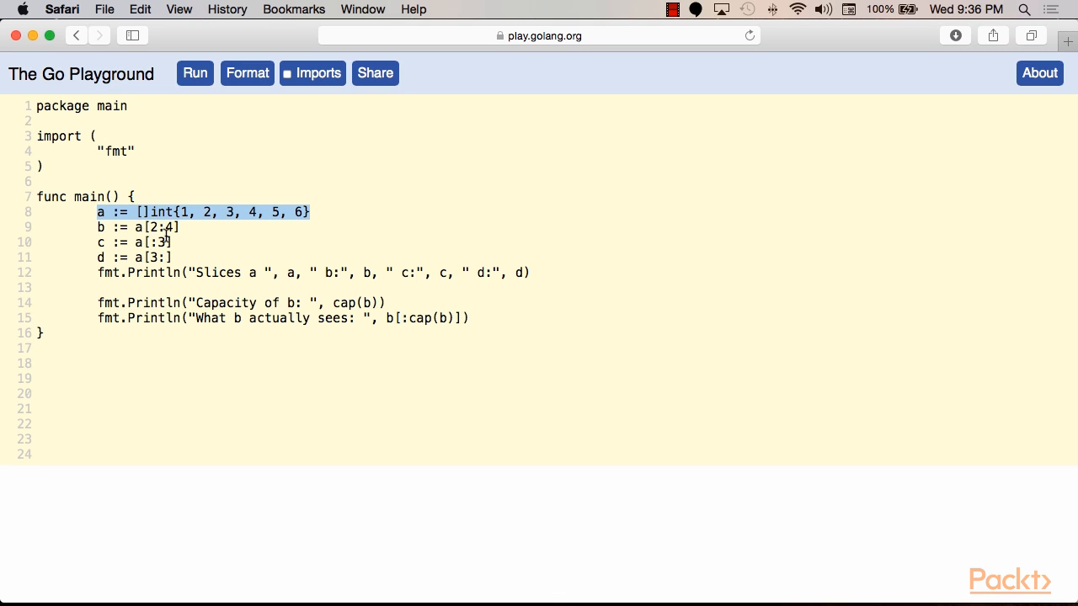
mouse_move(391, 298)
text(//)
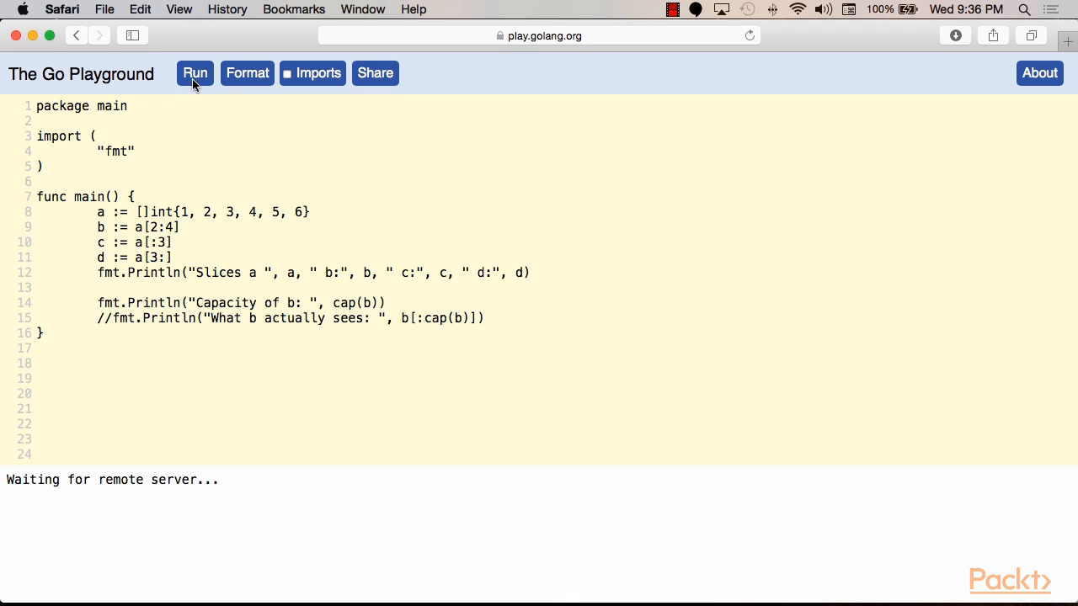
click(196, 73)
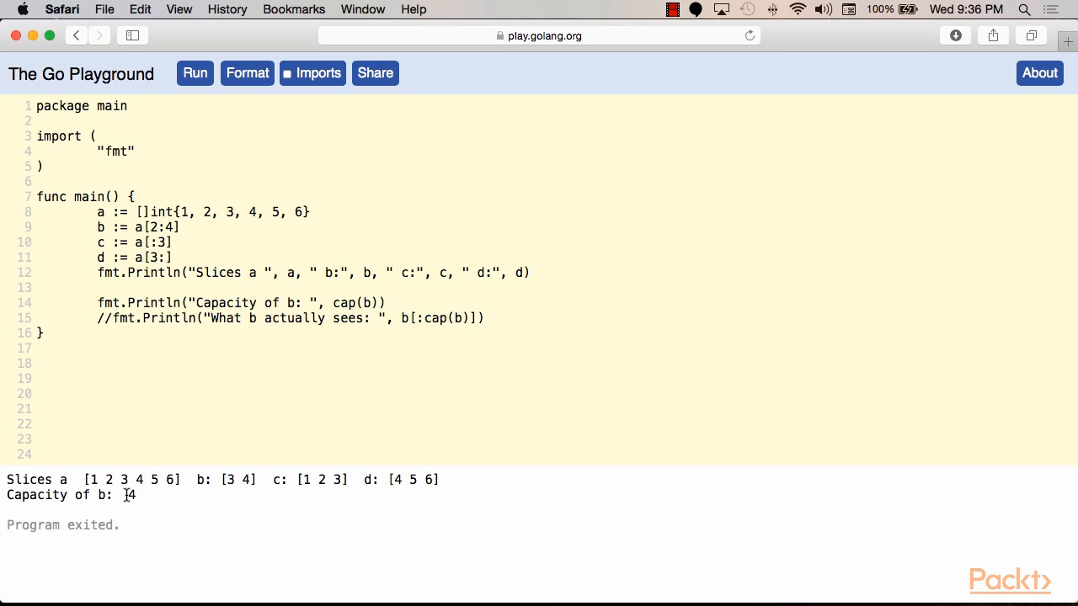
double_click(229, 212)
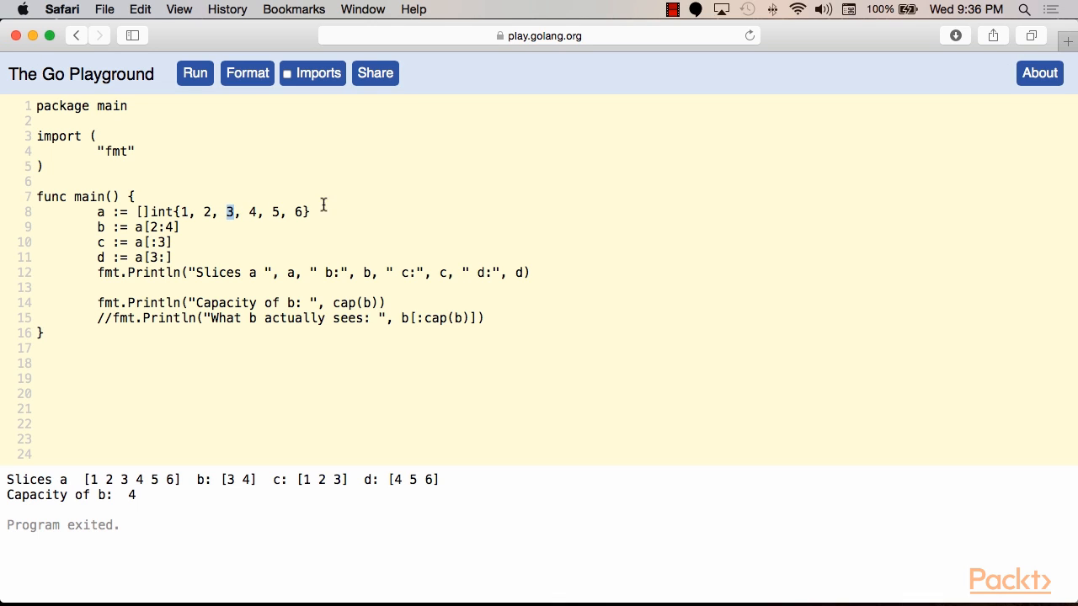
mouse_move(244, 218)
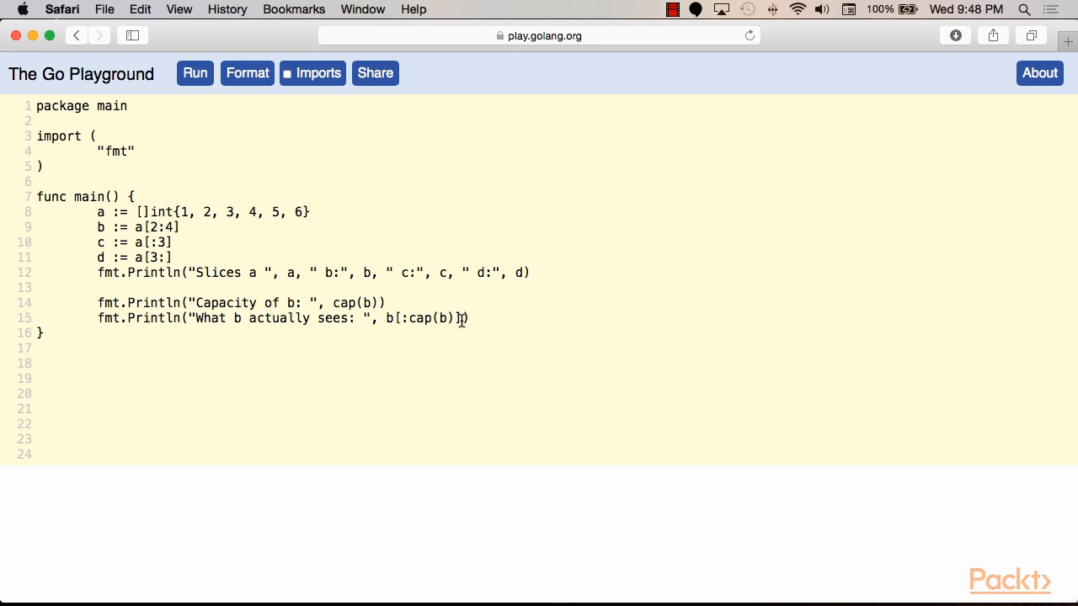
Run the program with b[:cap(b)] printed, showing what b actually sees: [3 4 5 6]
drag(386, 318, 463, 318)
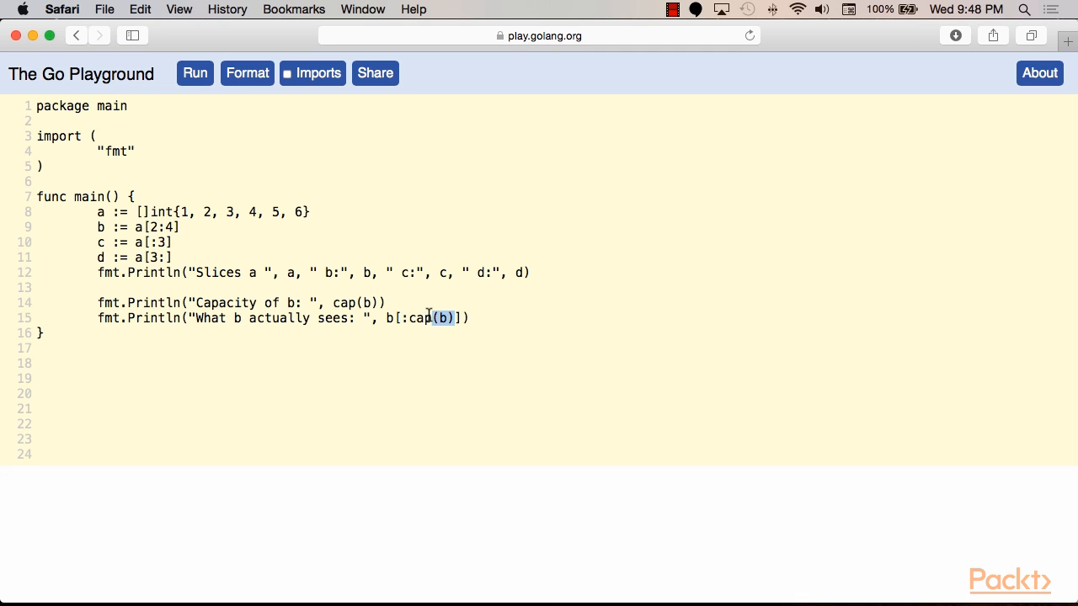
click(196, 72)
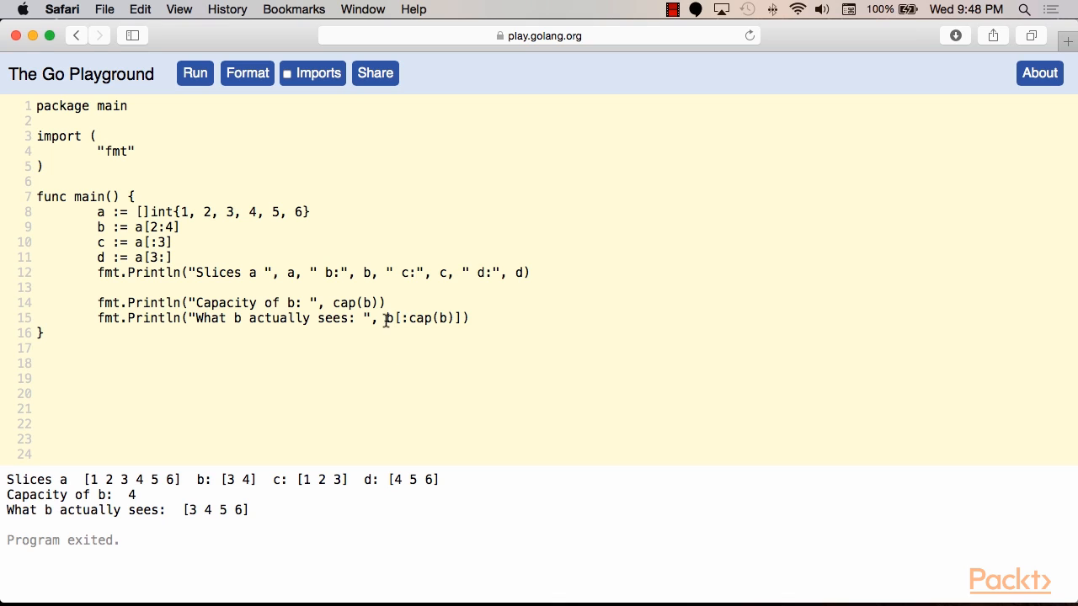
drag(384, 318, 462, 319)
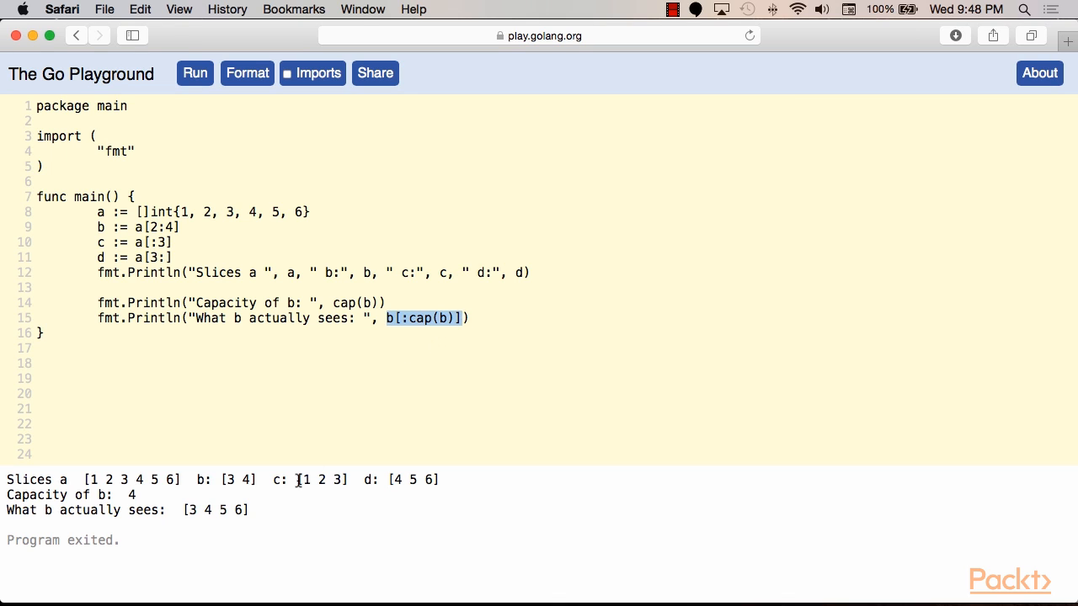
mouse_move(269, 490)
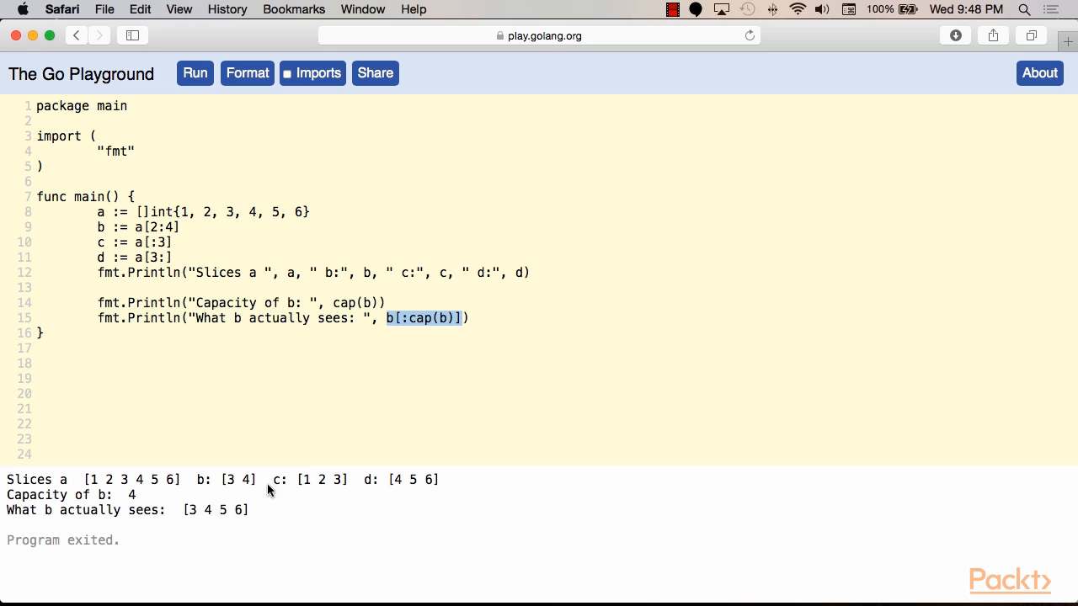
mouse_move(179, 524)
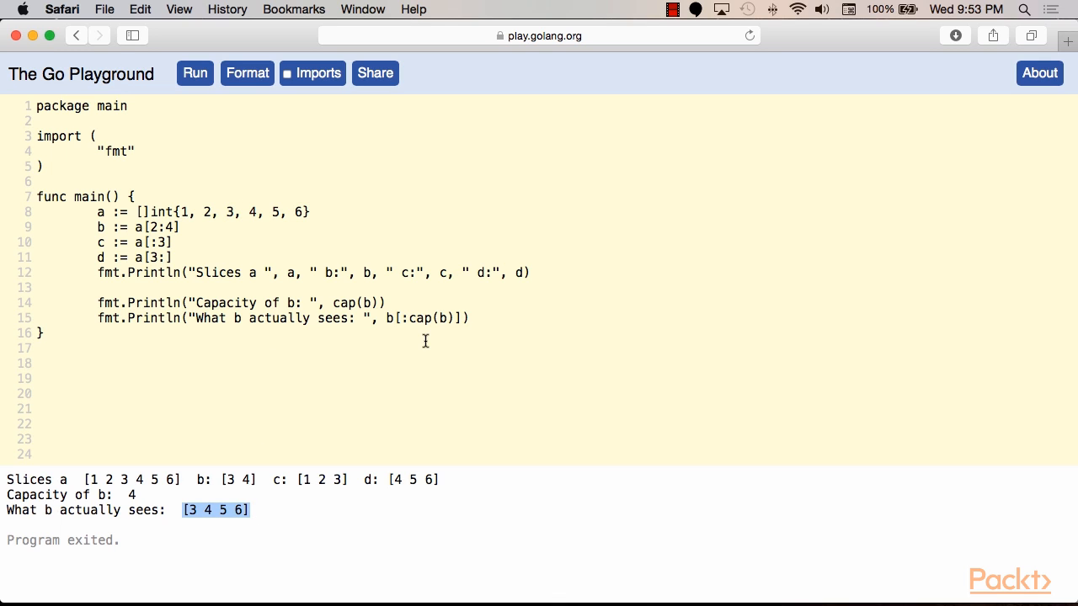
mouse_move(377, 360)
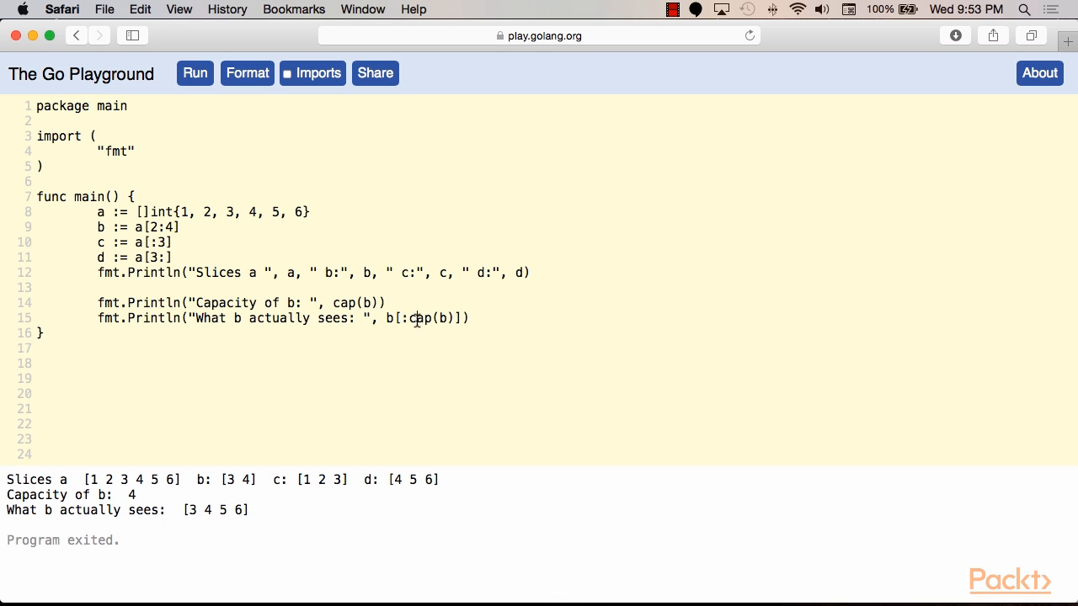
Change the last print to b[:len(b)] so the output shows b sees [3 4]
text(len)
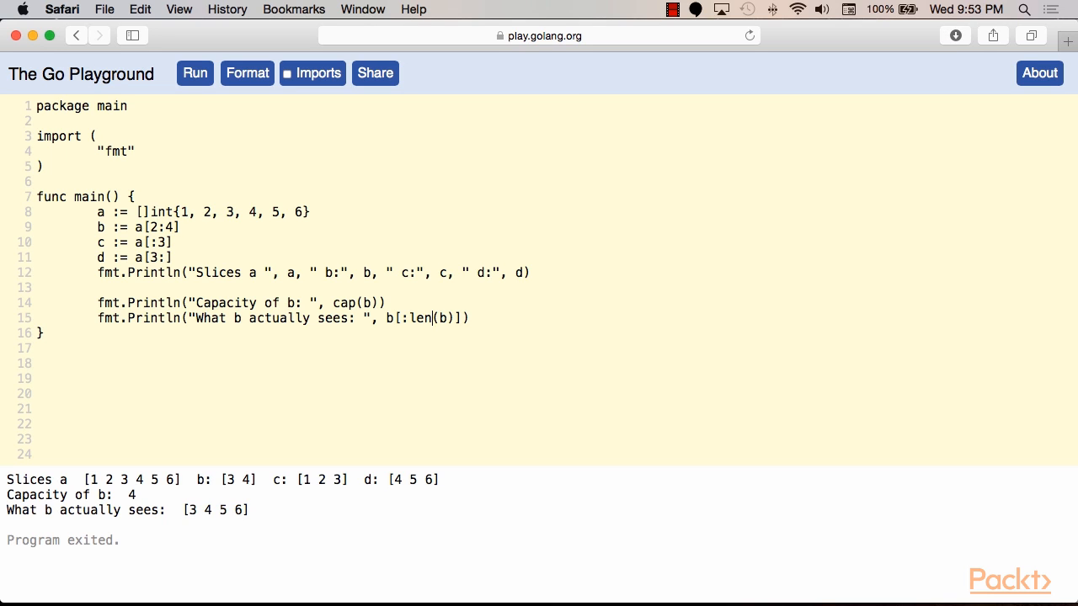
double_click(192, 509)
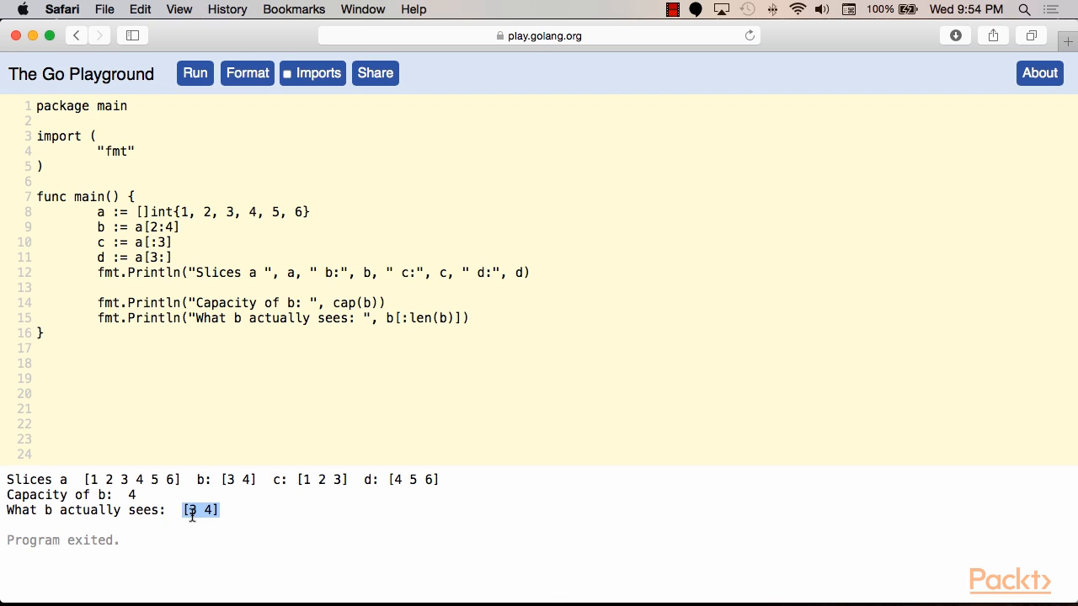
mouse_move(194, 515)
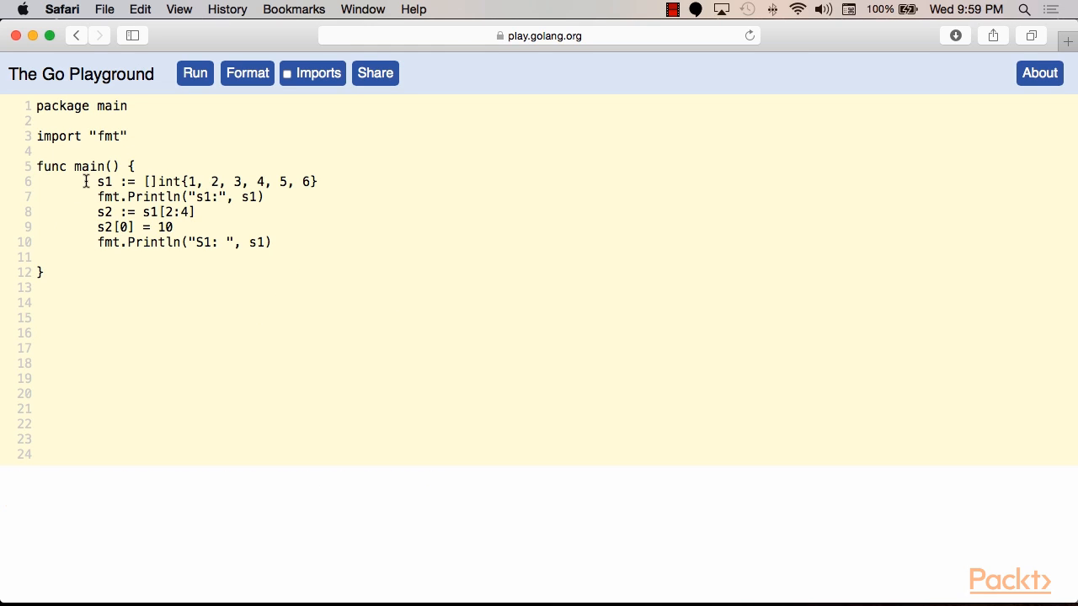
Point out slice s1's values and s2's slice expression s1[2:4] in the code
drag(182, 182, 316, 182)
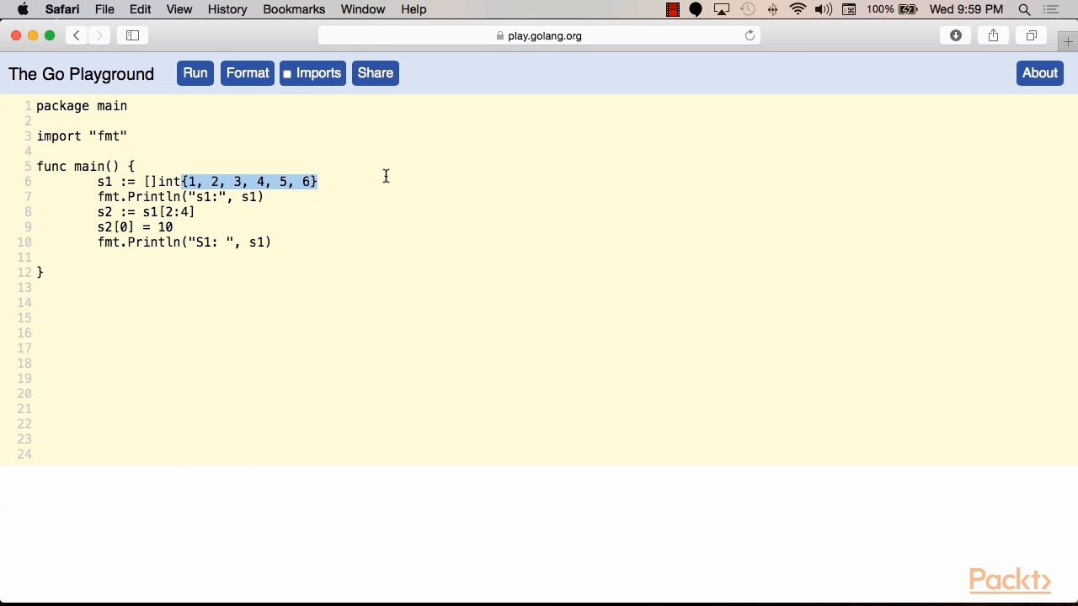
double_click(103, 182)
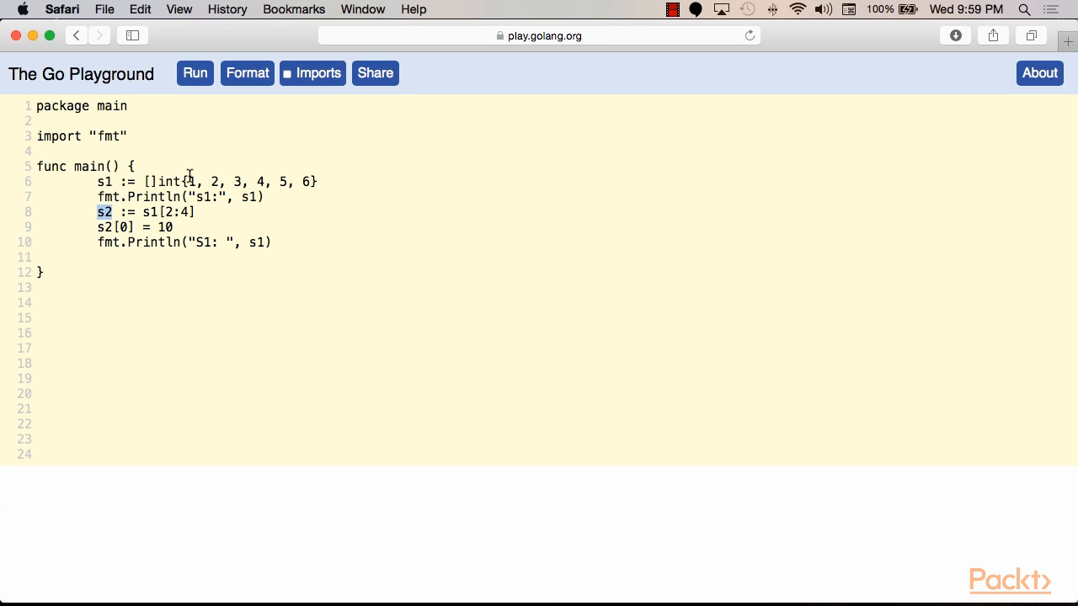
mouse_move(219, 209)
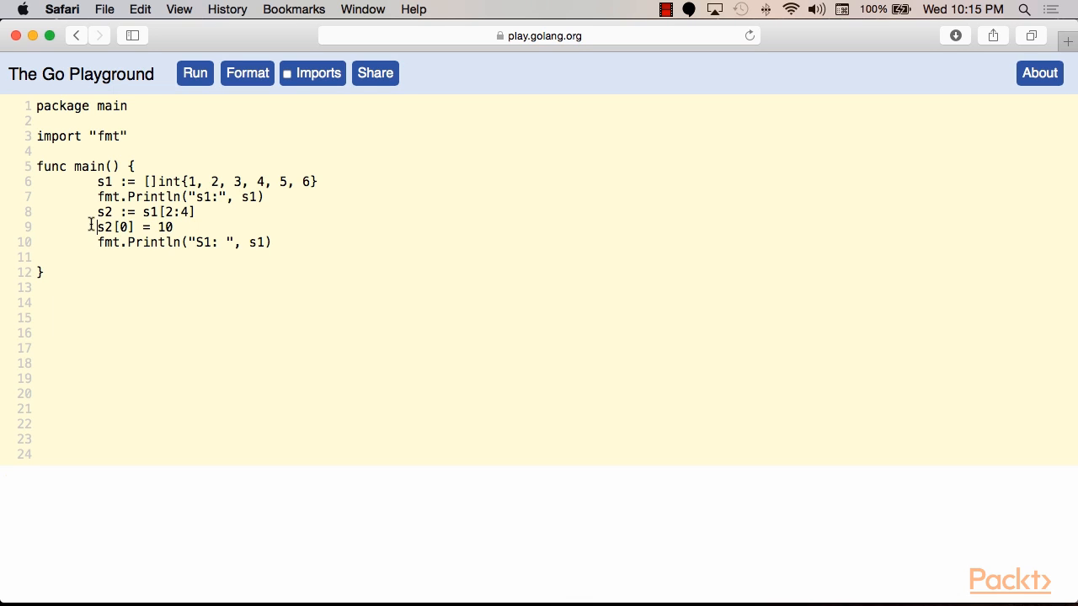
drag(97, 226, 173, 225)
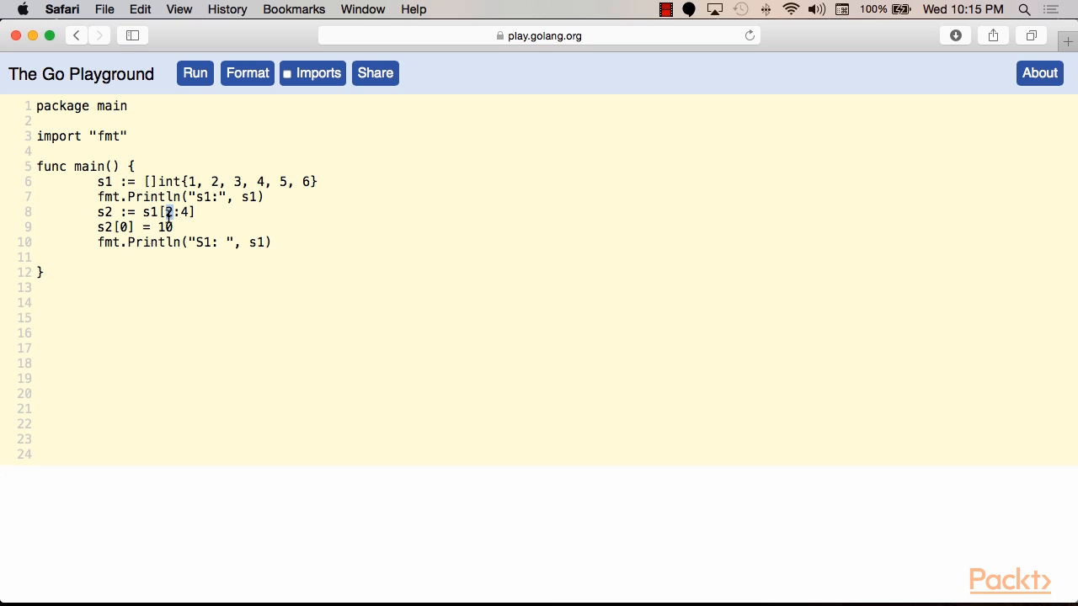
mouse_move(219, 202)
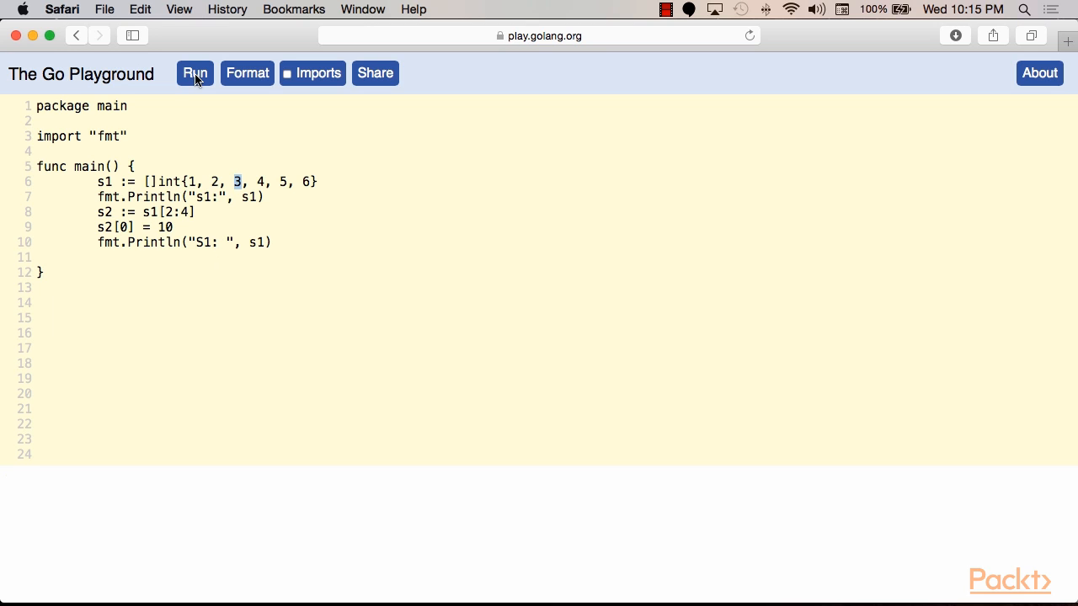
Run the slice-sharing program and point out the changed value 10 in s1's output
click(195, 73)
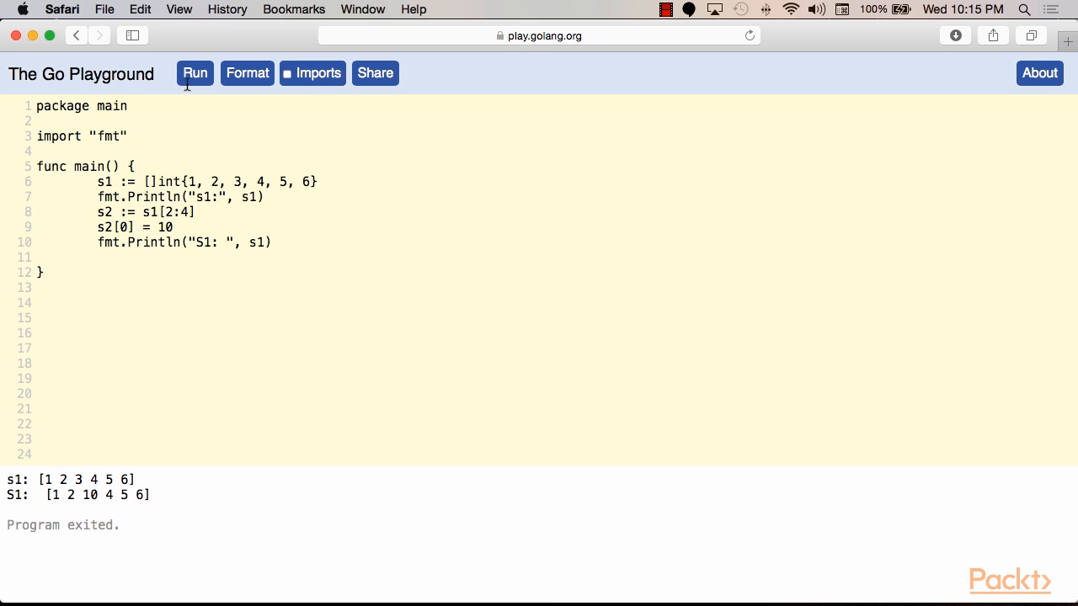
double_click(91, 495)
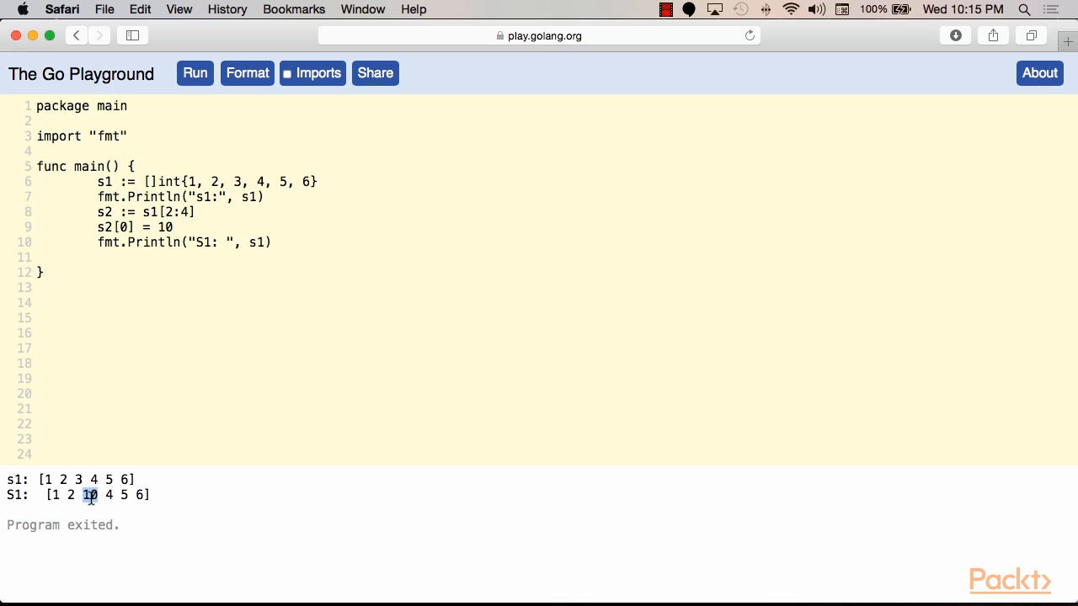
mouse_move(91, 499)
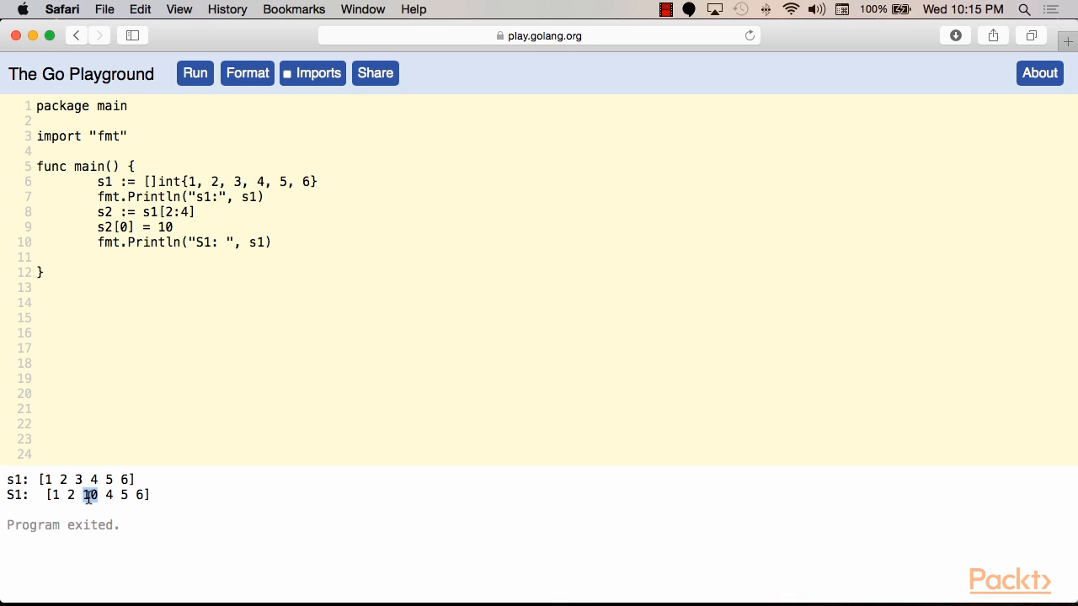
drag(39, 478, 133, 478)
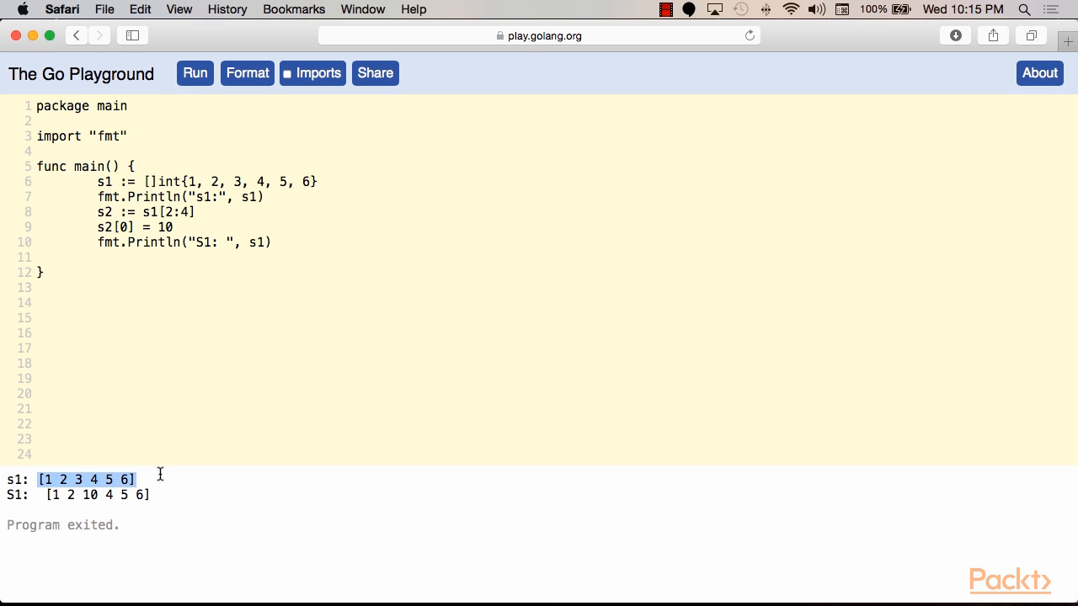
mouse_move(162, 498)
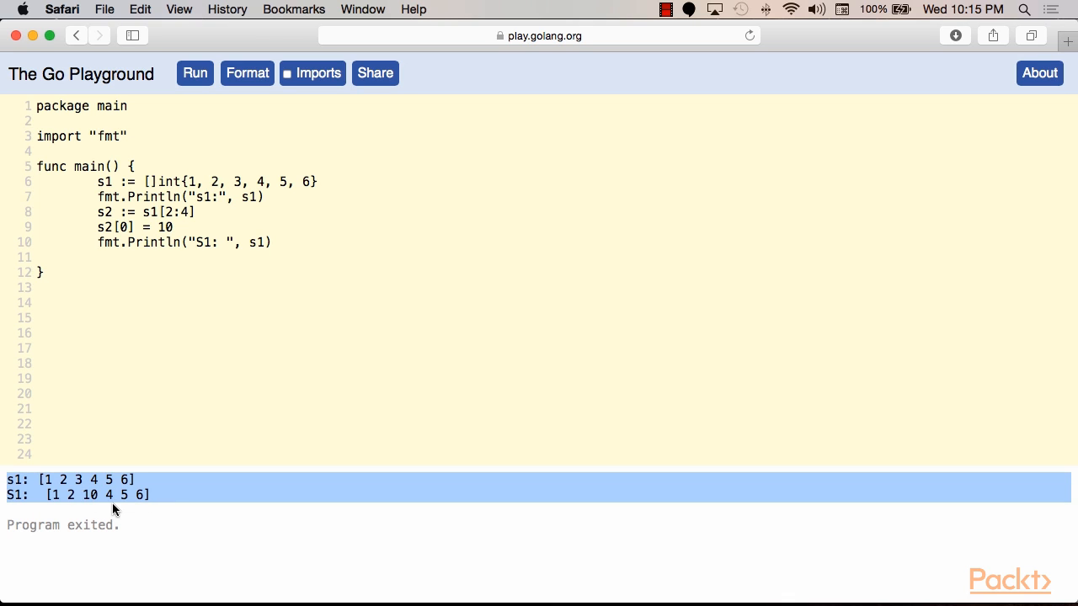
mouse_move(91, 515)
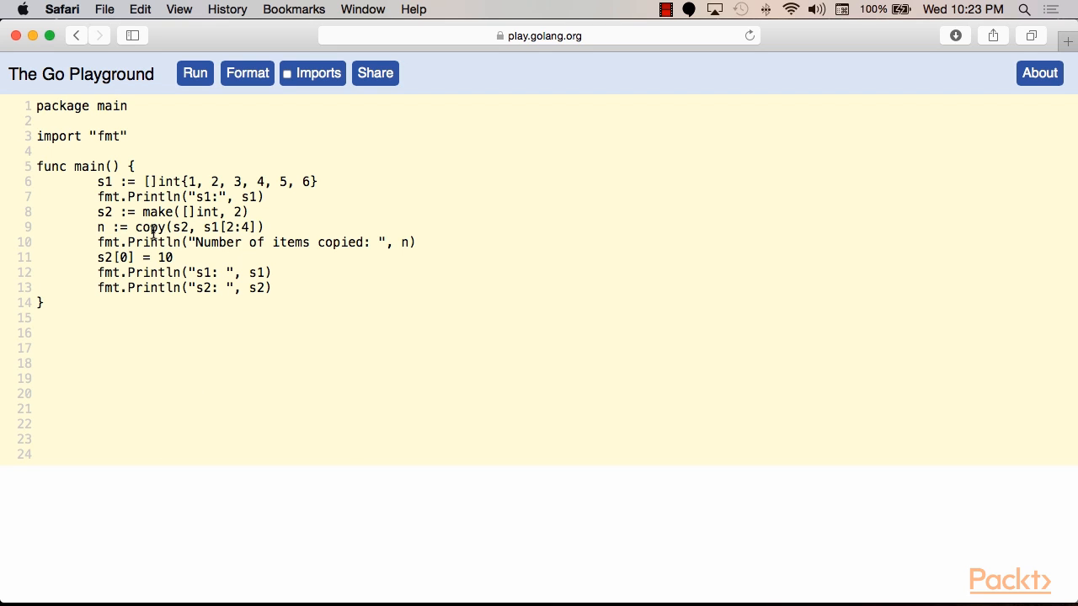
double_click(150, 228)
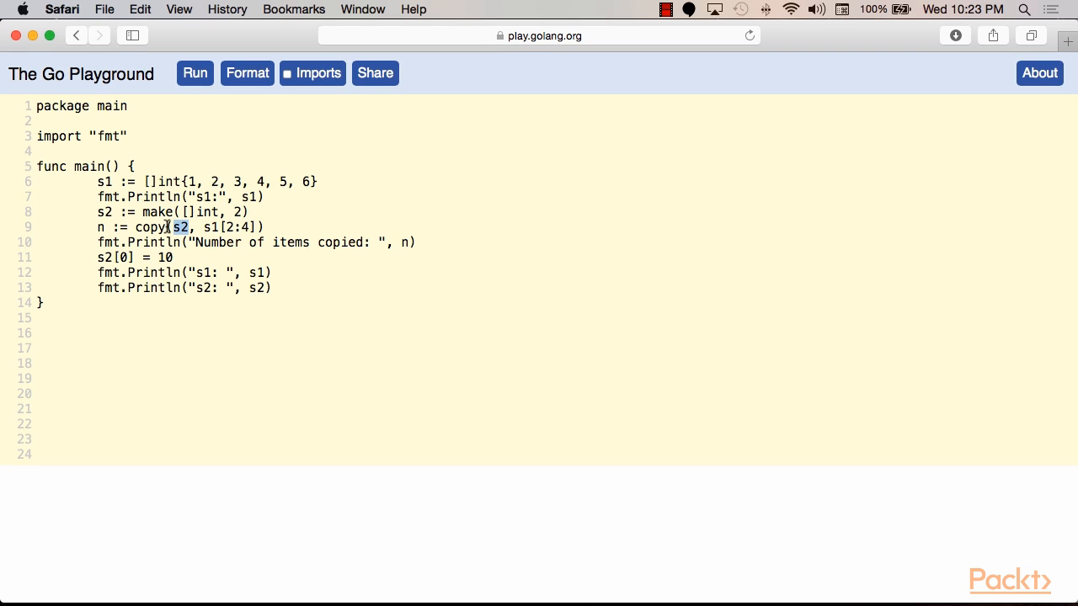
mouse_move(256, 219)
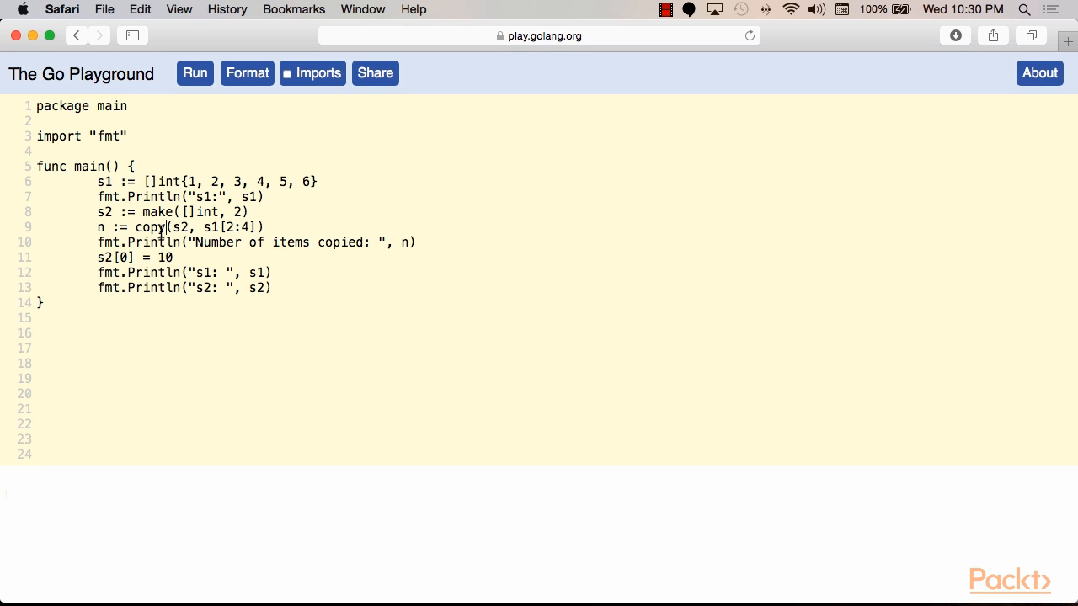
mouse_move(189, 227)
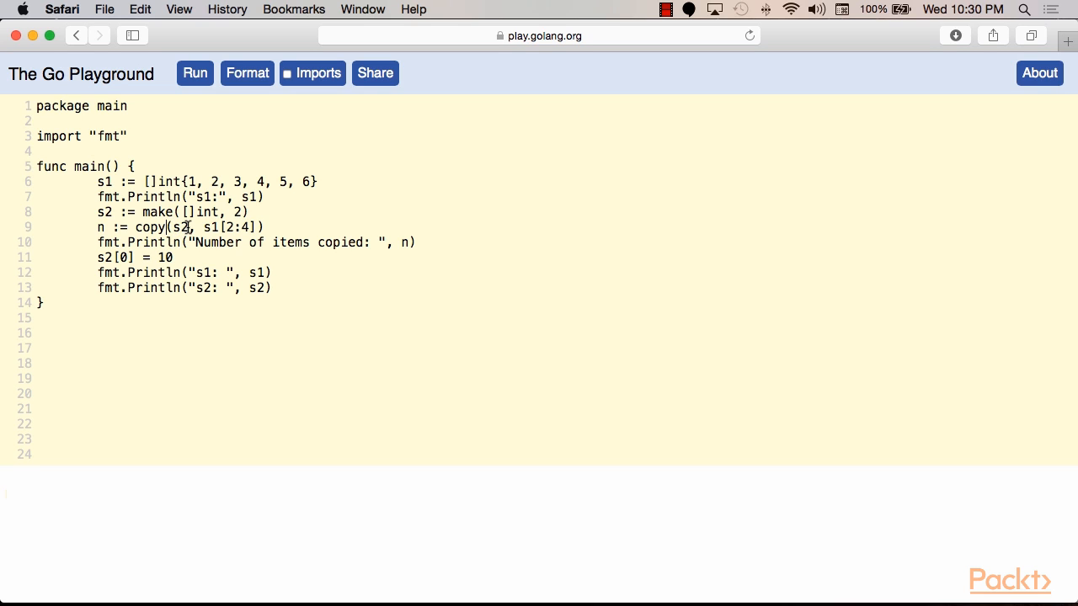
double_click(182, 228)
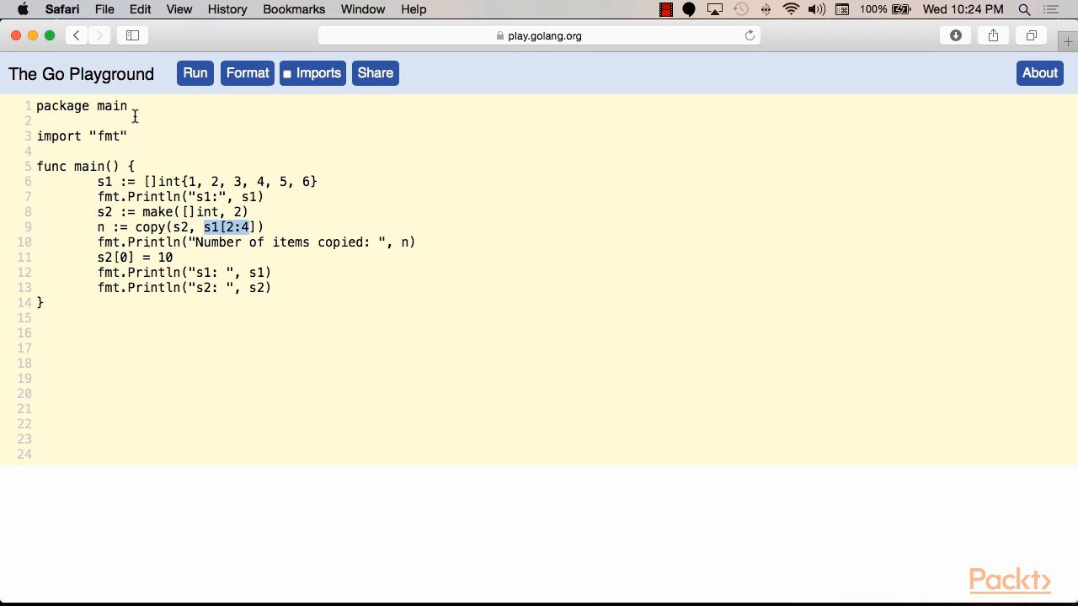
click(195, 73)
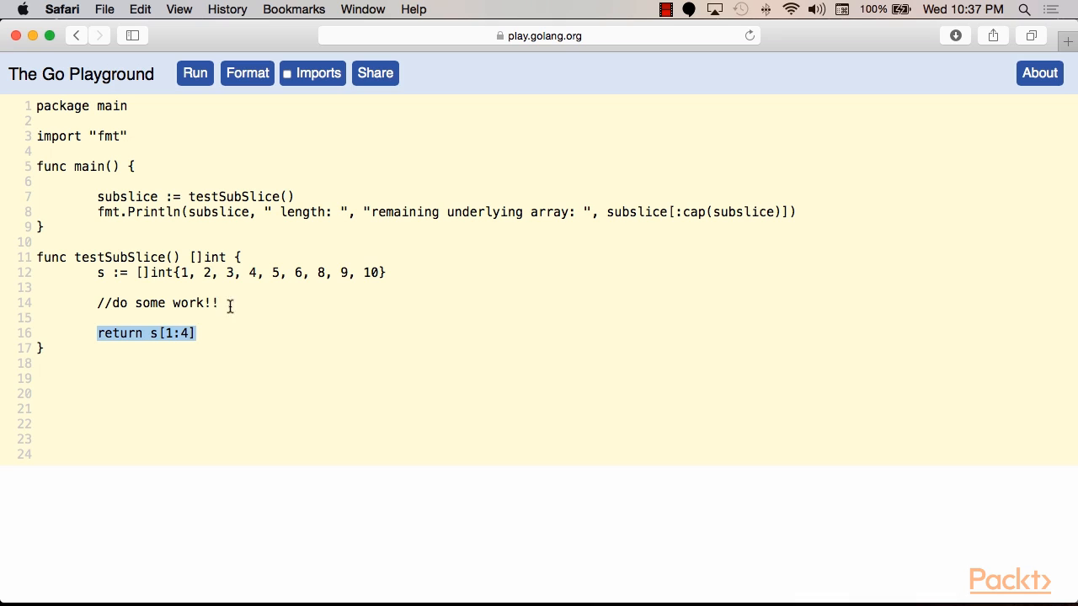
mouse_move(76, 322)
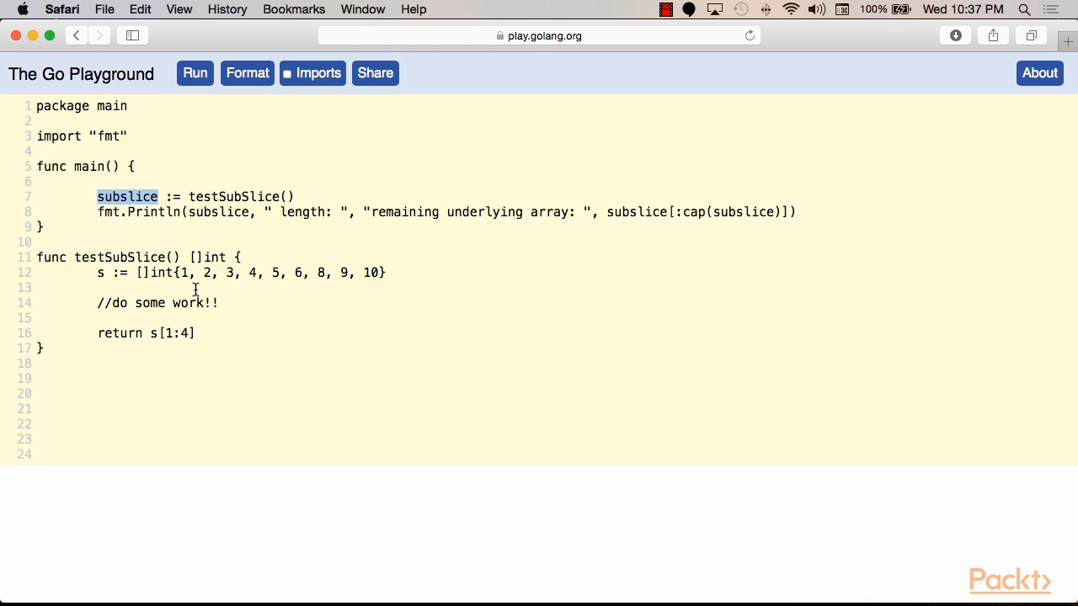
Run the testSubSlice program returning s[1:4] from the ten-element slice
click(195, 73)
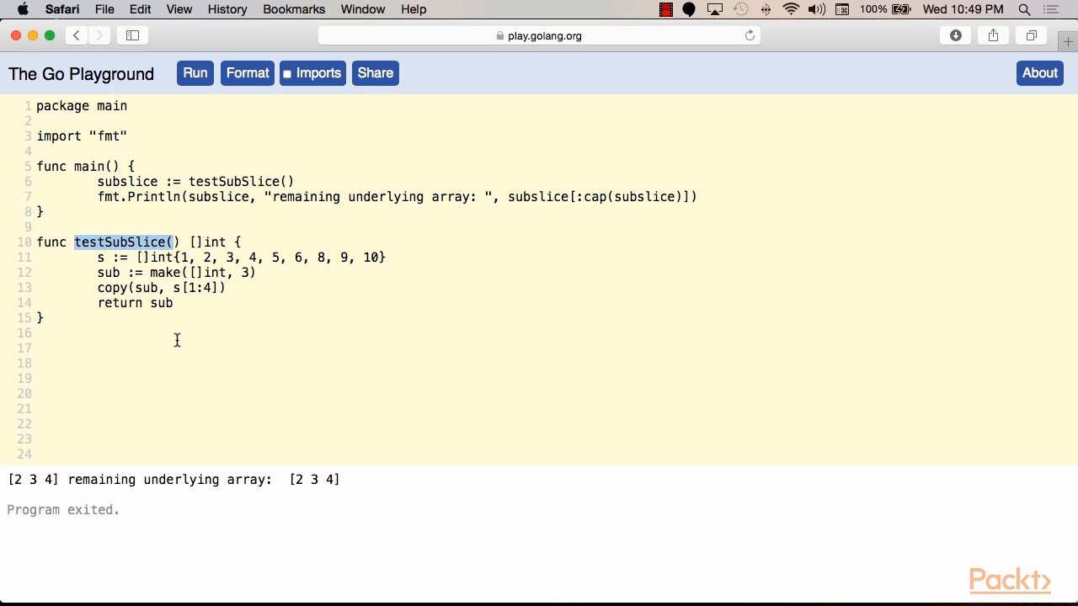
mouse_move(234, 274)
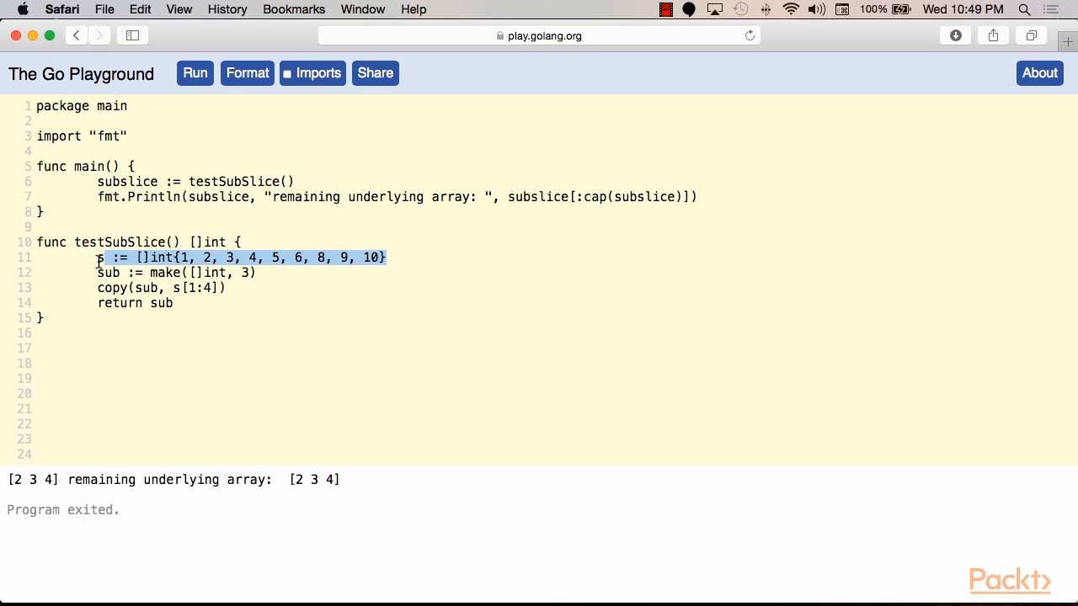
mouse_move(556, 253)
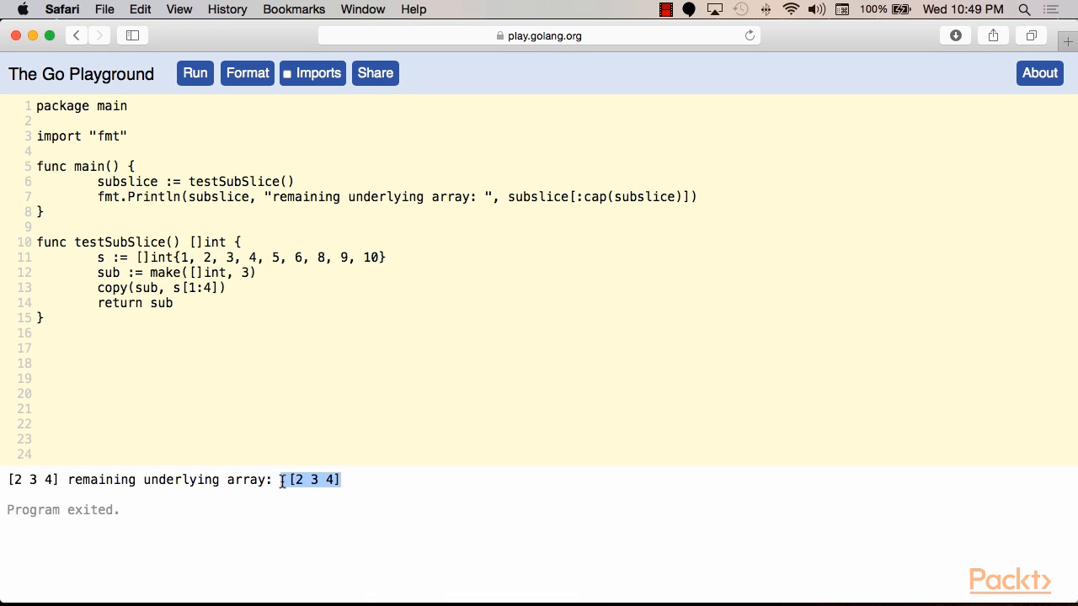
mouse_move(209, 296)
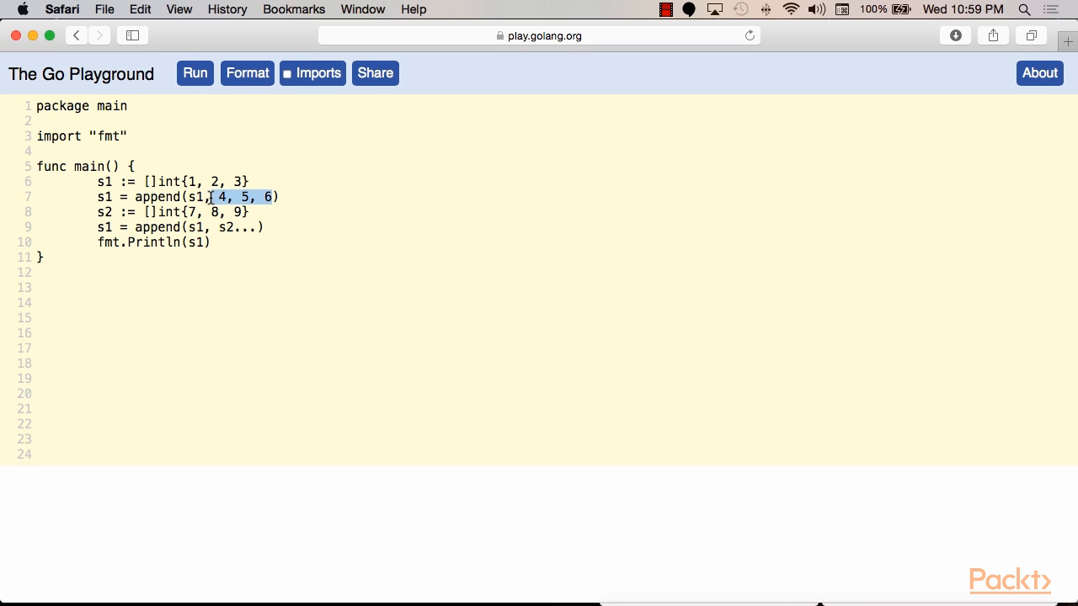
mouse_move(320, 225)
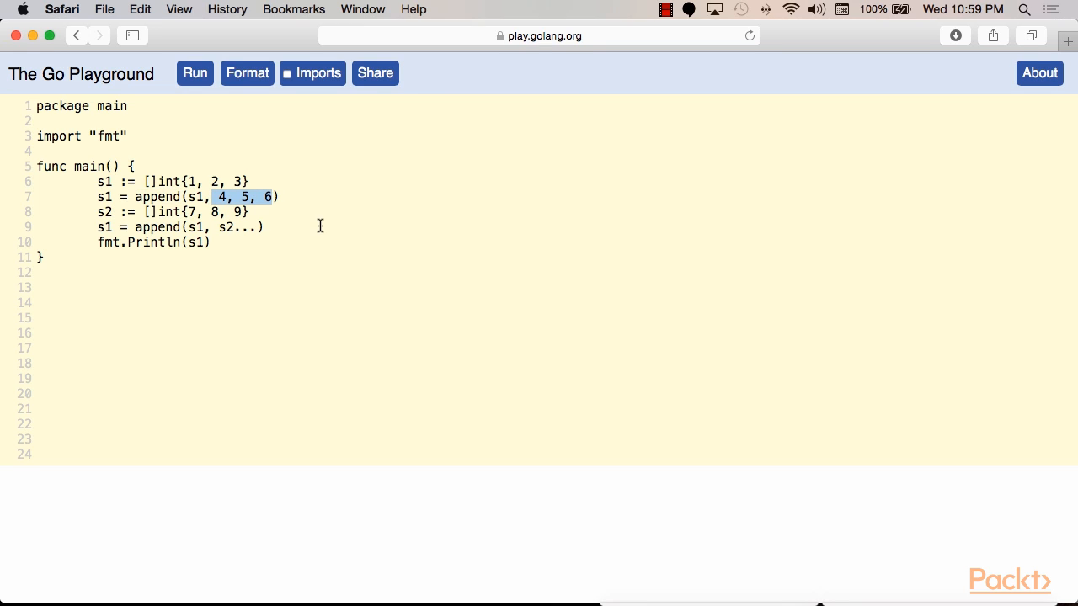
mouse_move(236, 243)
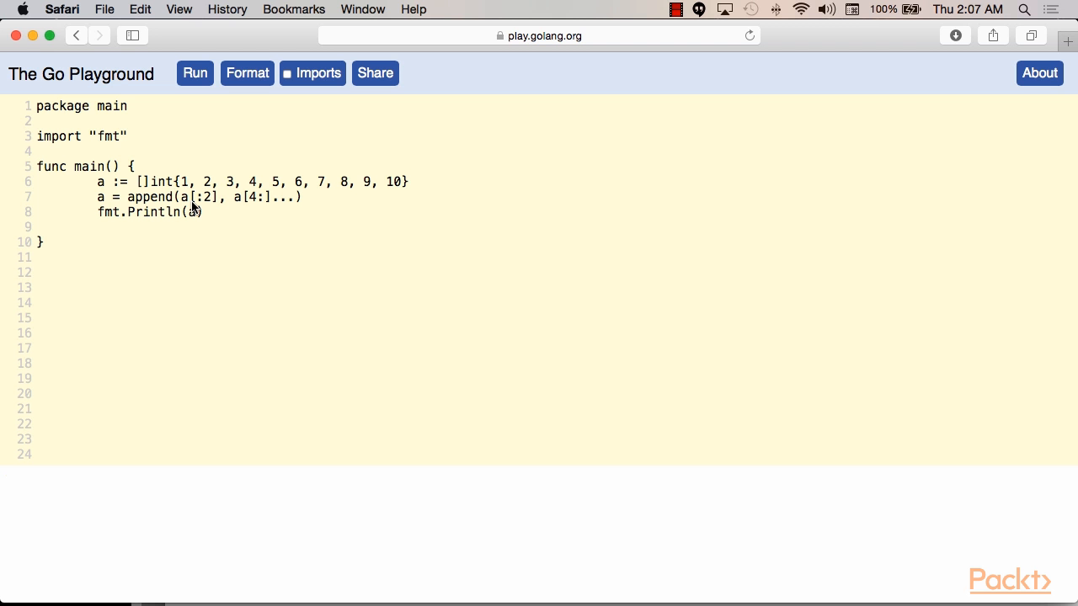
mouse_move(192, 202)
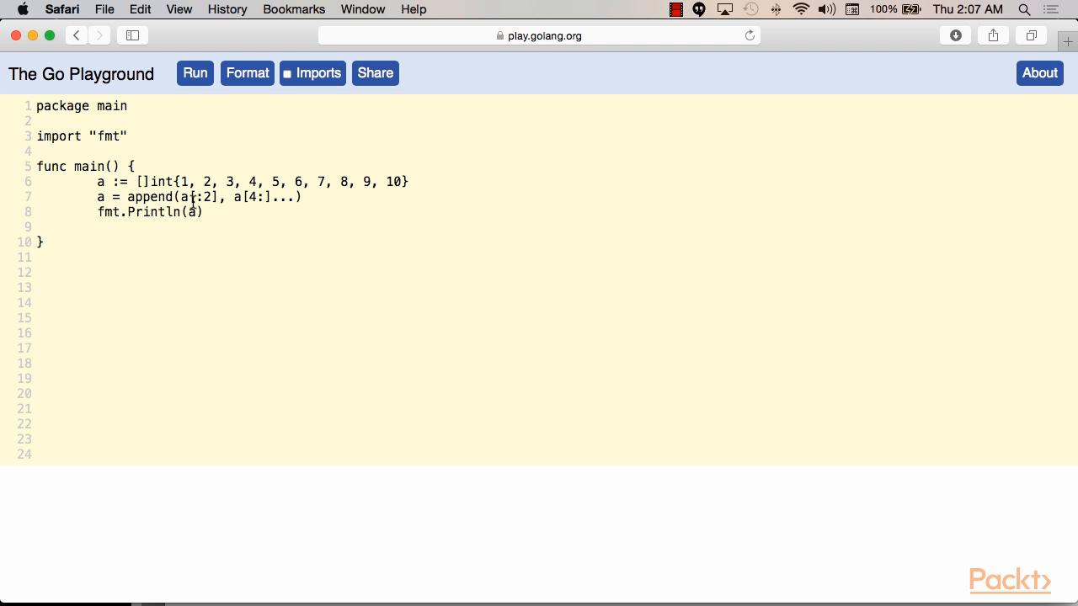
Point out the kept part a[:2], then run the item-removal program printing [1 2 5 6 7 8 9 10]
double_click(99, 181)
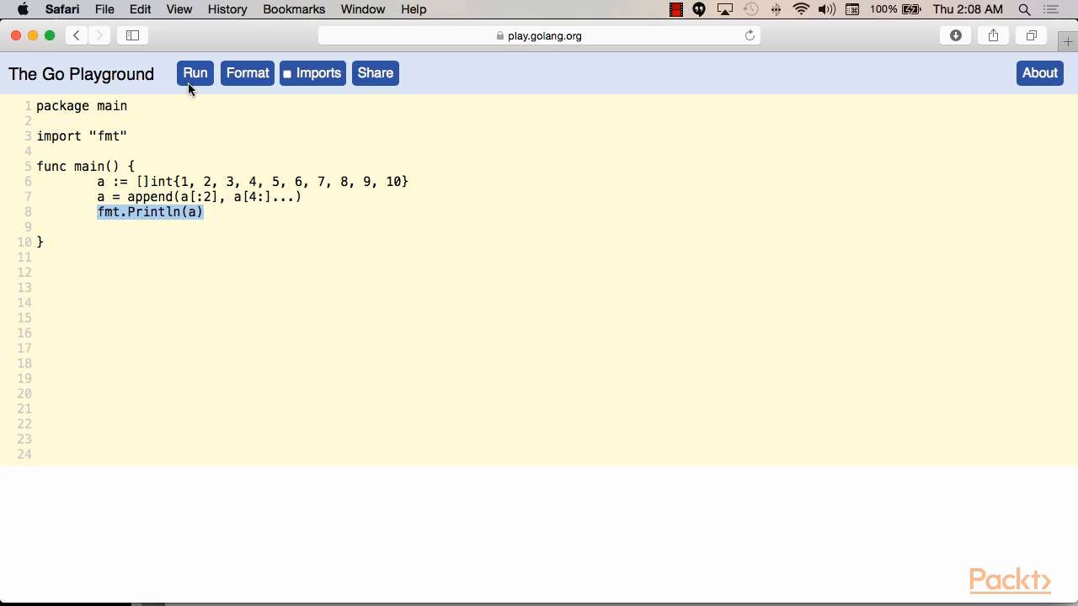
click(196, 73)
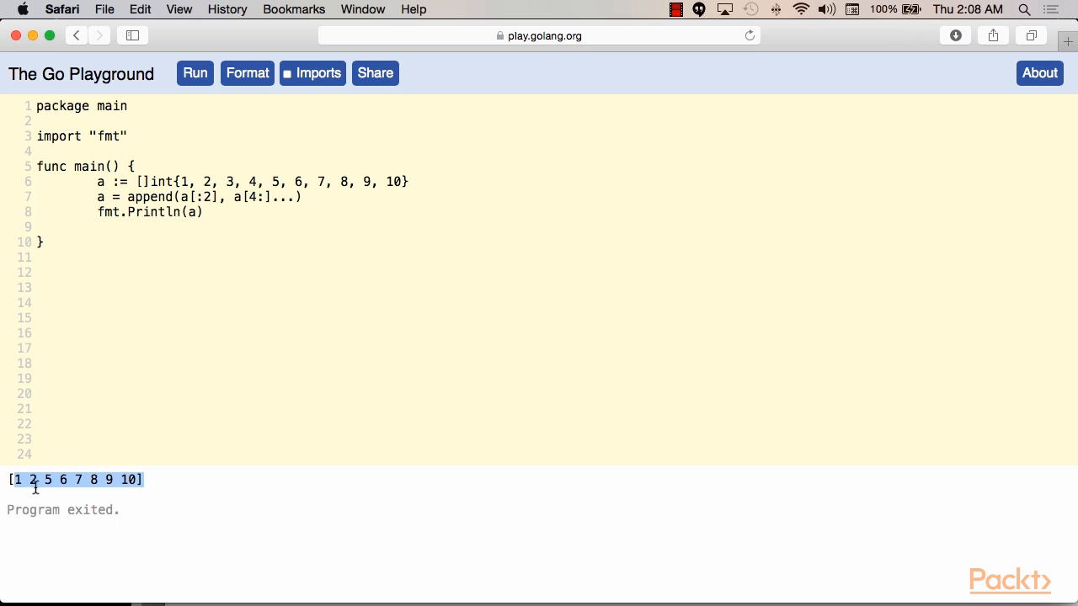